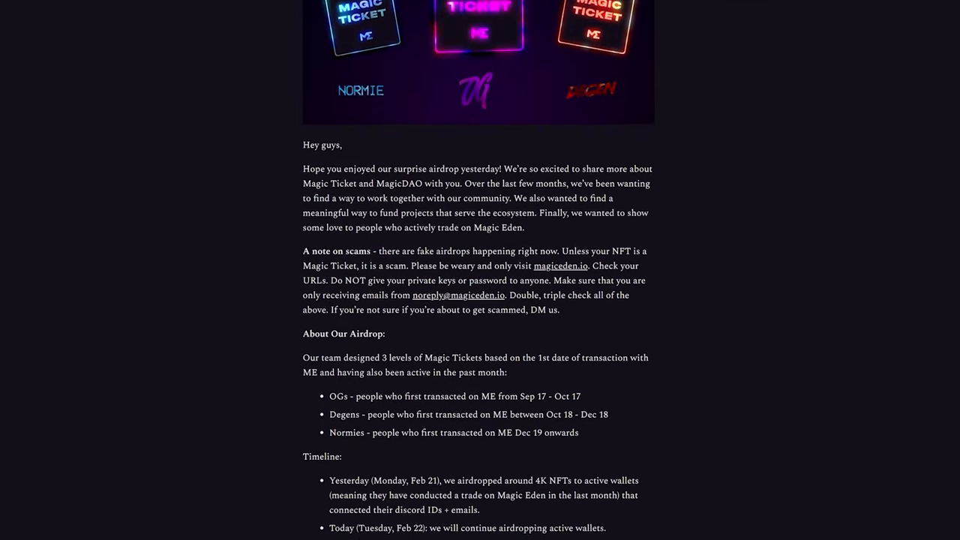
Sign the wallet in to Magic Eden by approving the Signature Request
scroll("down", 3)
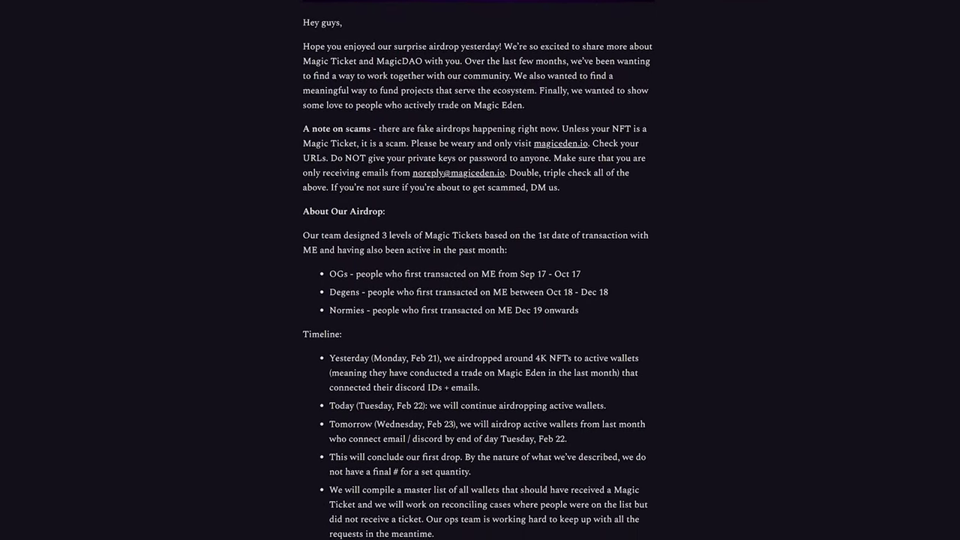
scroll("down", 3)
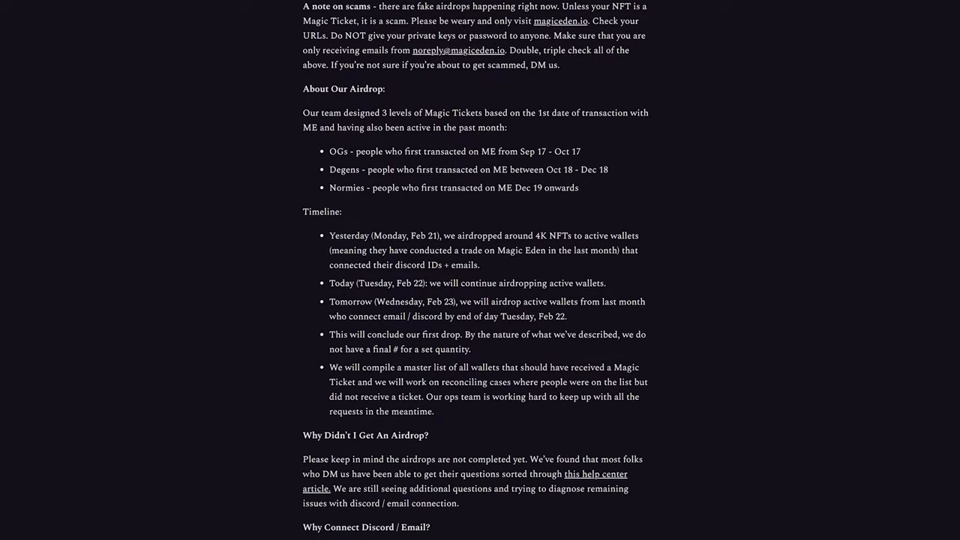
scroll("down", 3)
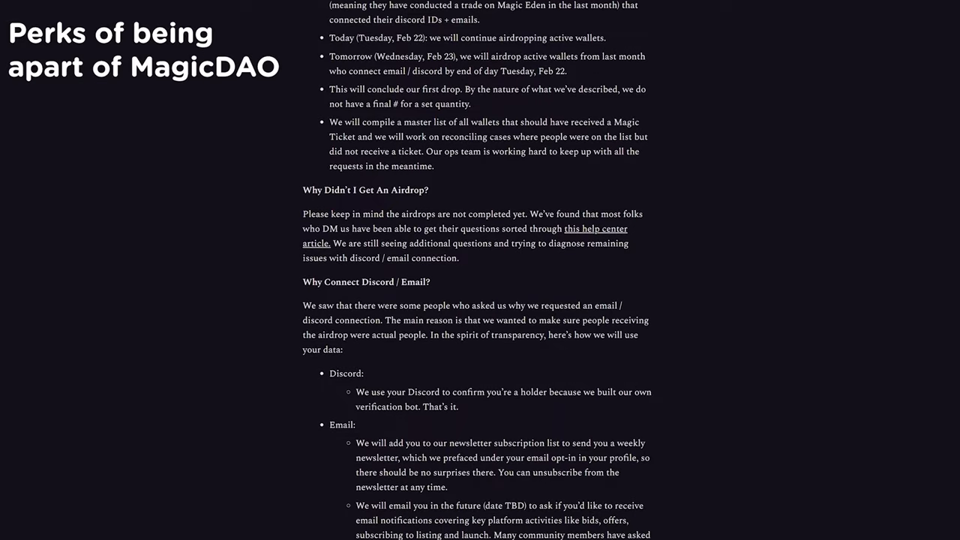
scroll("down", 3)
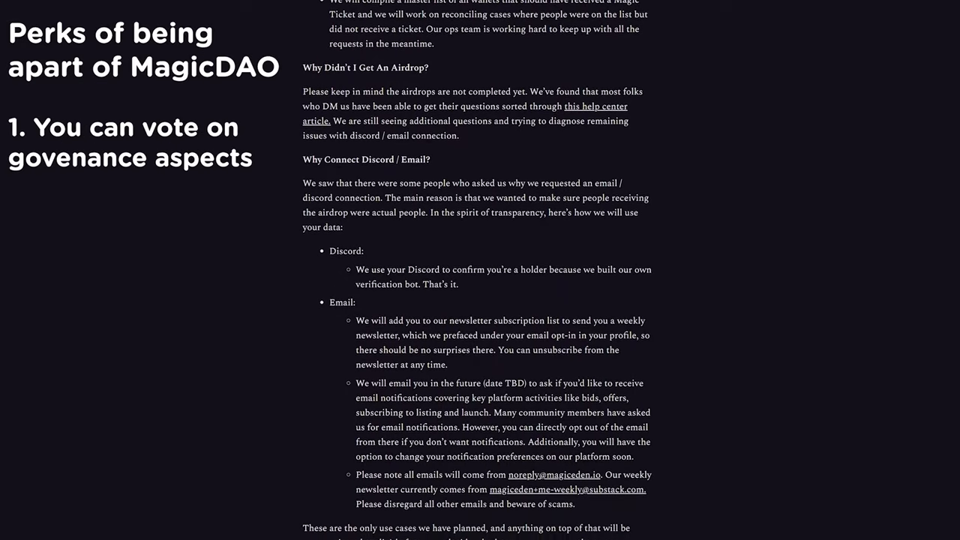
scroll("down", 3)
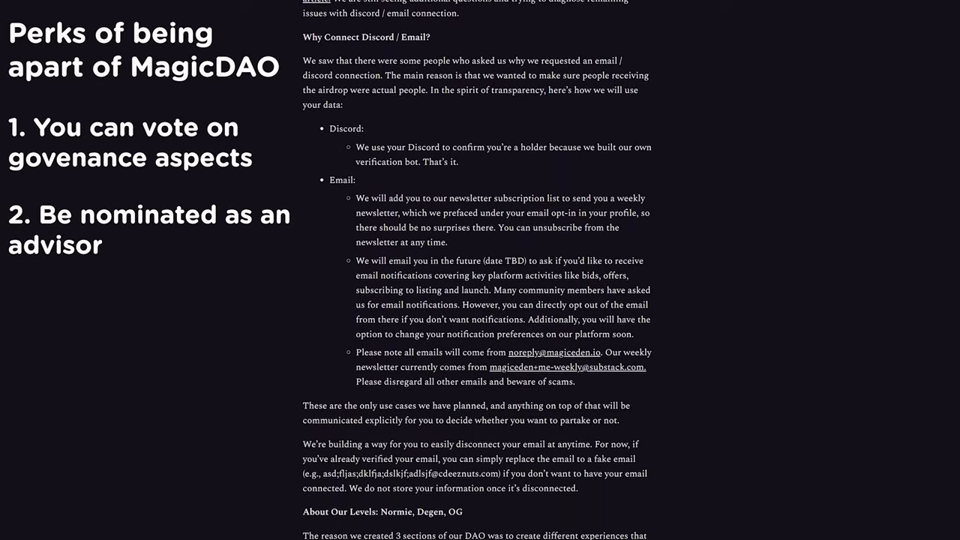
scroll("down", 3)
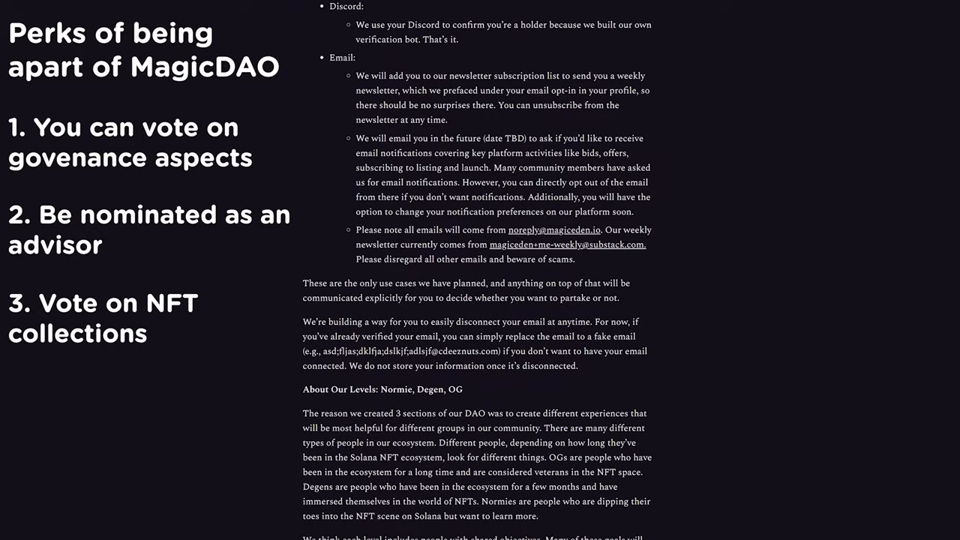
scroll("down", 3)
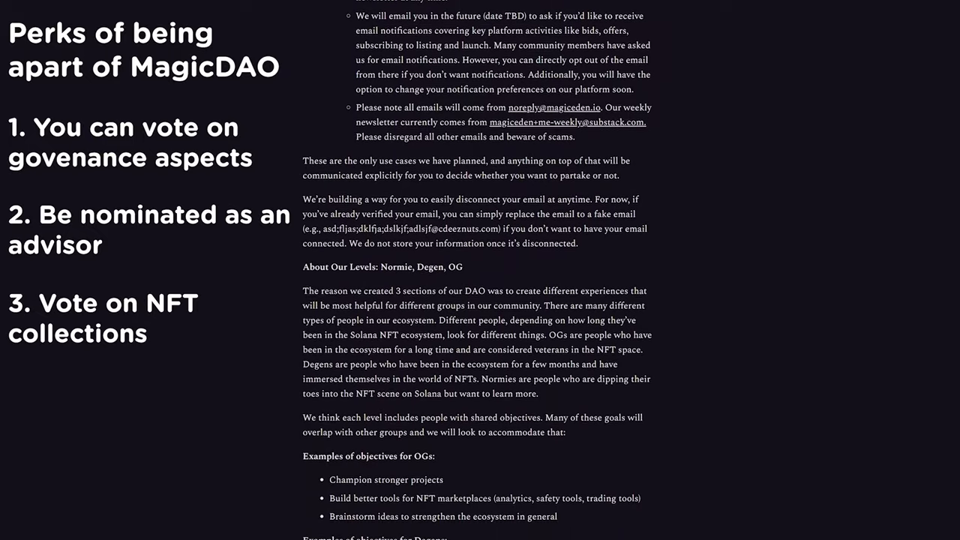
scroll("down", 3)
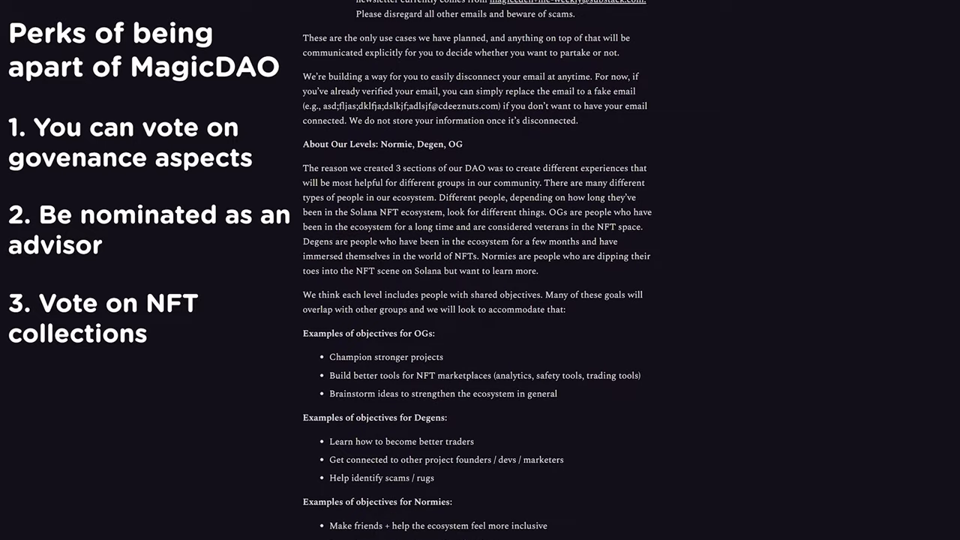
scroll("down", 3)
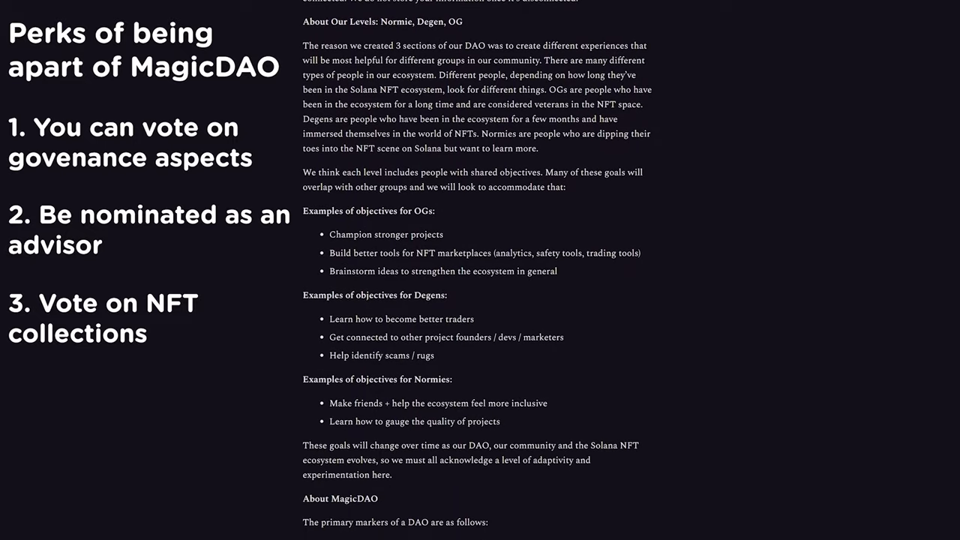
scroll("down", 3)
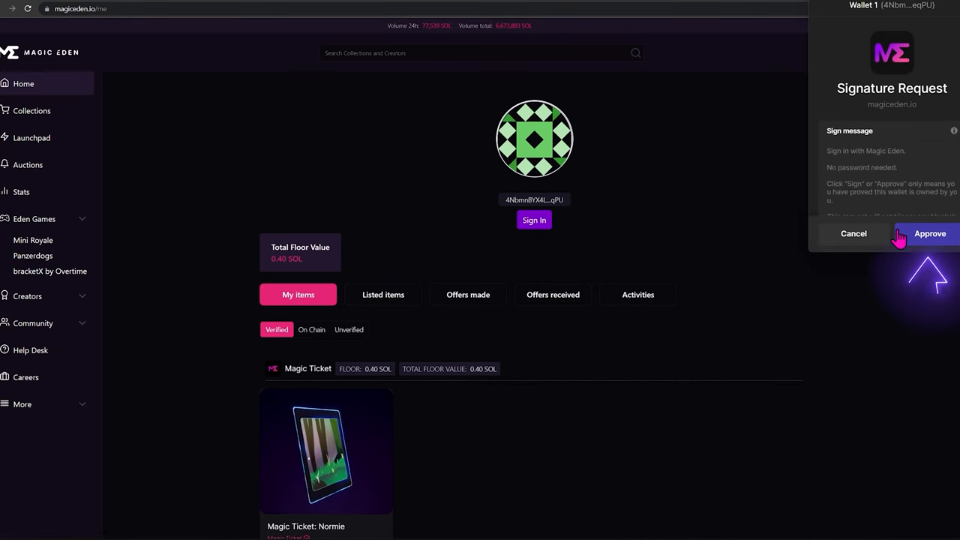
left_click(930, 234)
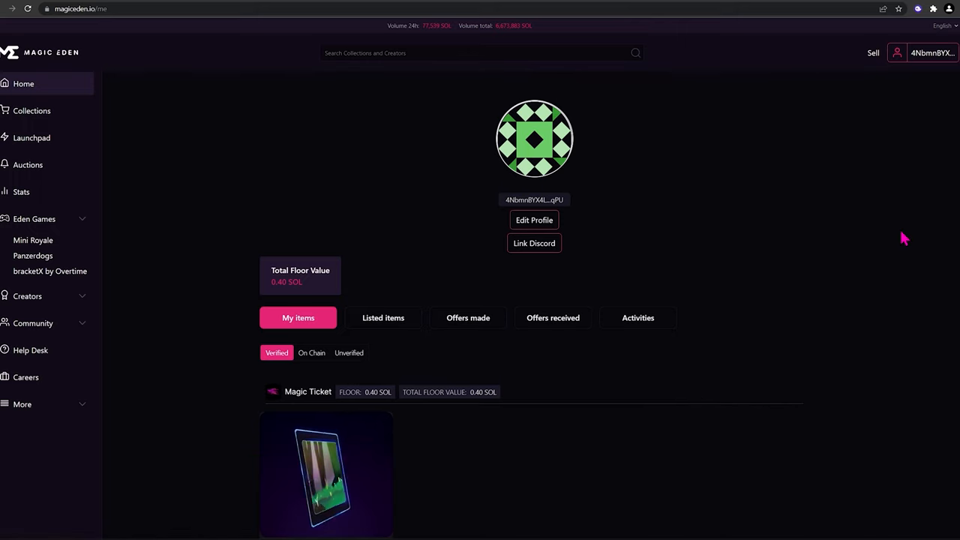
Search 'Magi' to reach the Magic Ticket collection and expand its Level filter
scroll("down", 3)
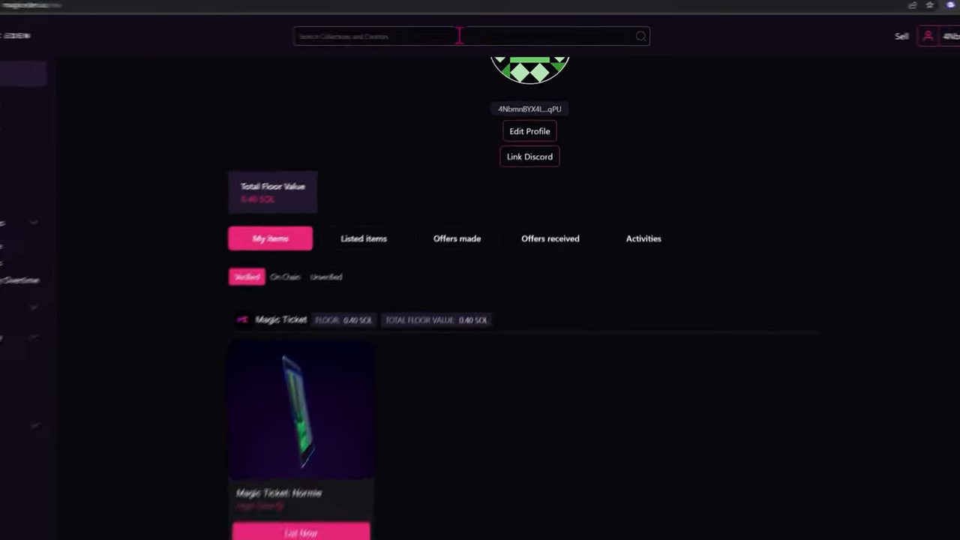
type("Magi")
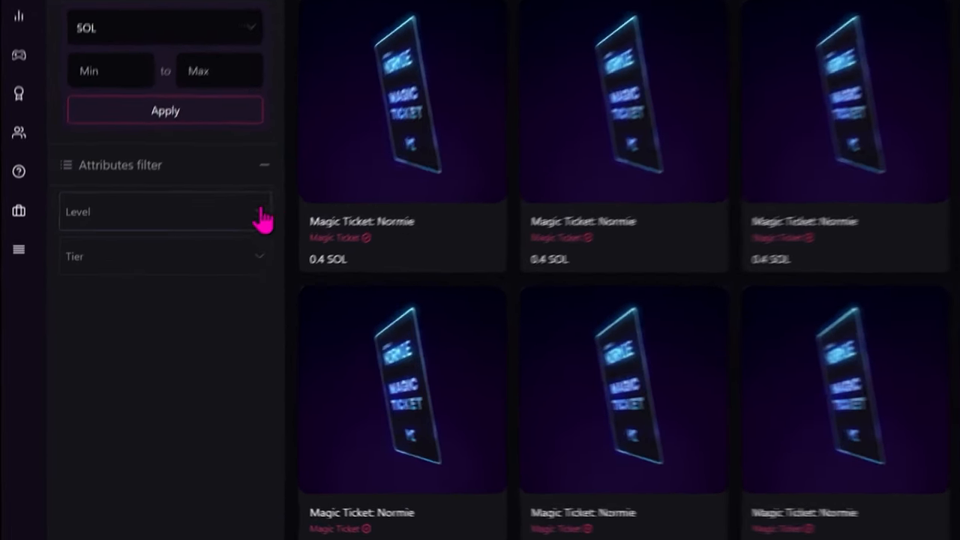
left_click(165, 211)
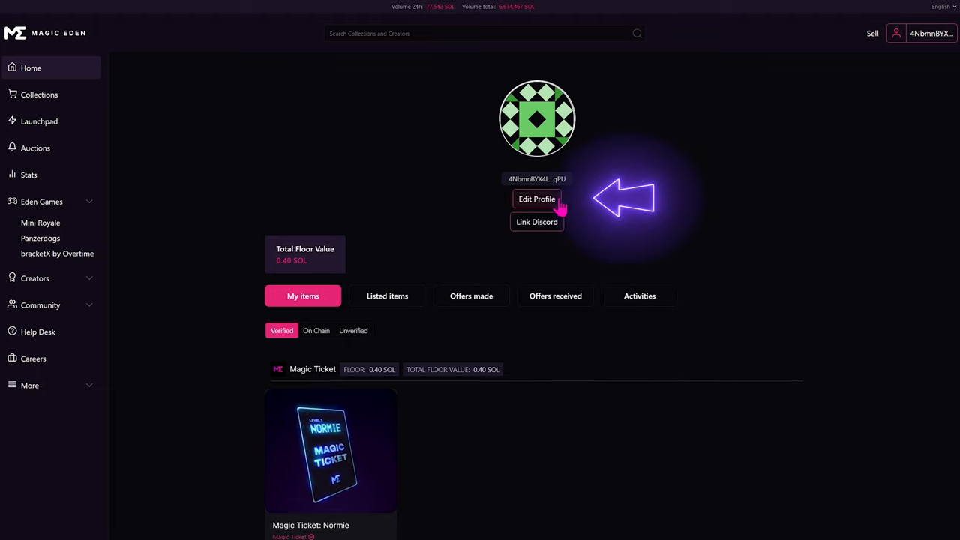
Add an email via Edit Profile, verify it from the received email, and return home
left_click(538, 198)
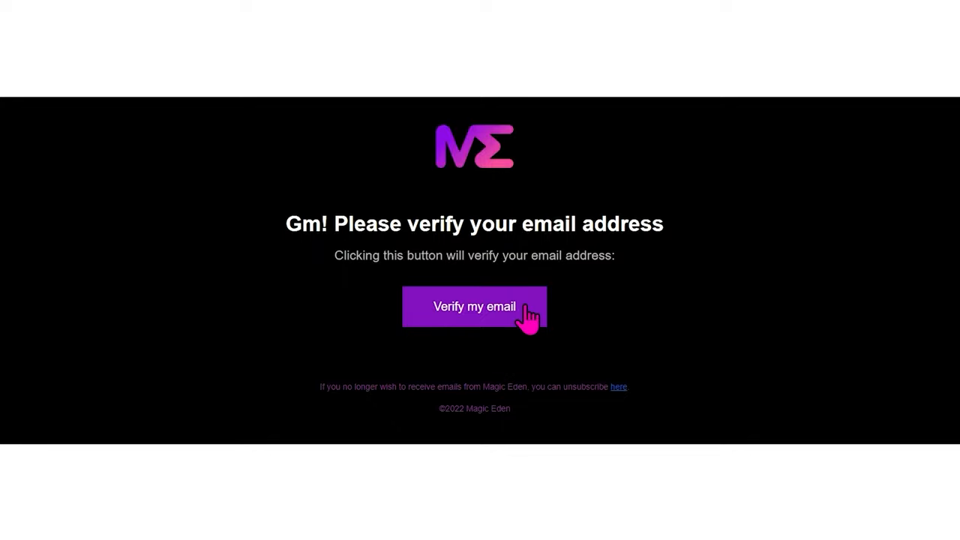
left_click(475, 307)
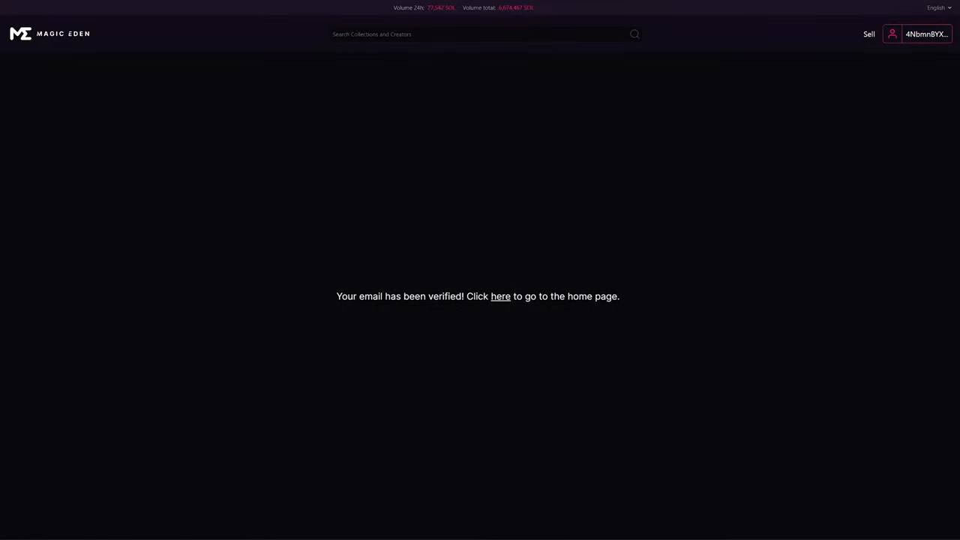
left_click(501, 297)
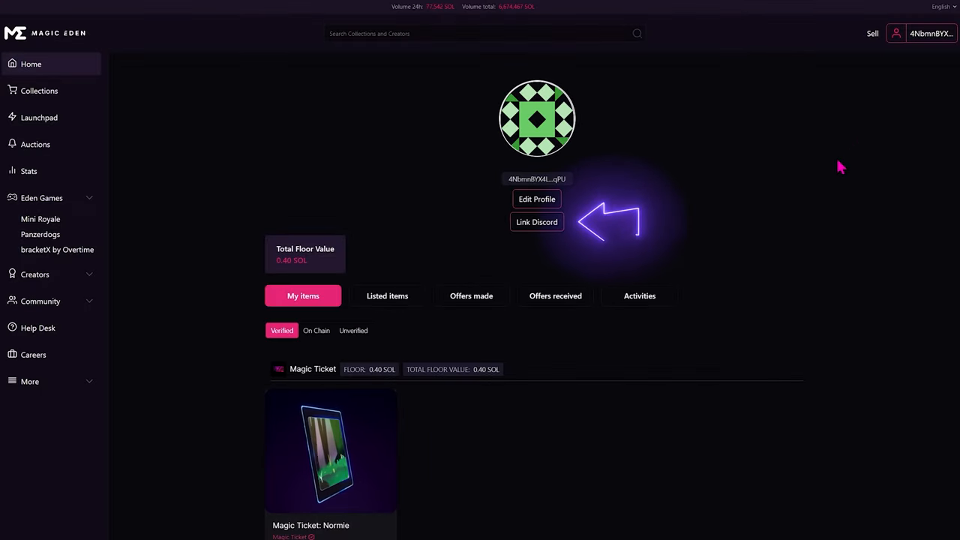
Link Discord to the profile by authorizing Magic Eden's access to the account
left_click(537, 222)
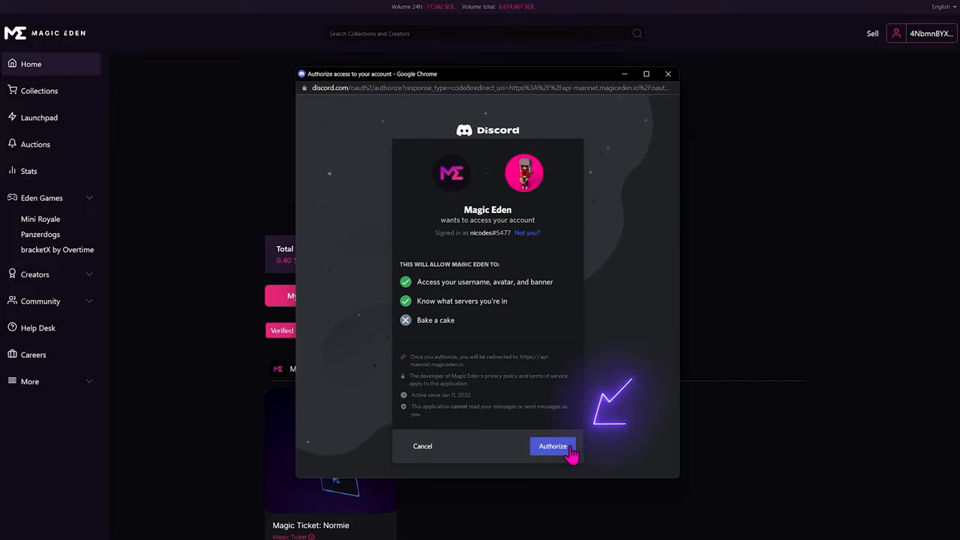
left_click(553, 446)
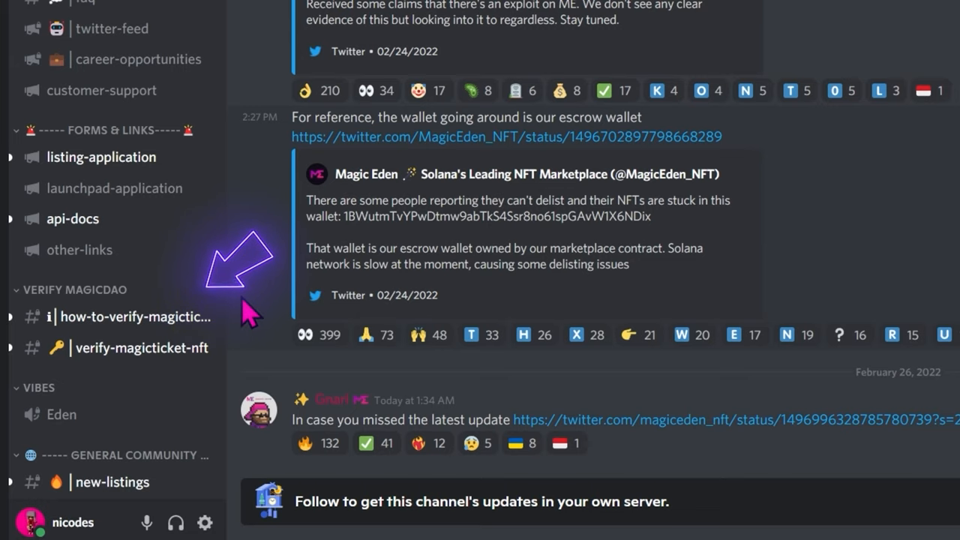
mouse_move(158, 330)
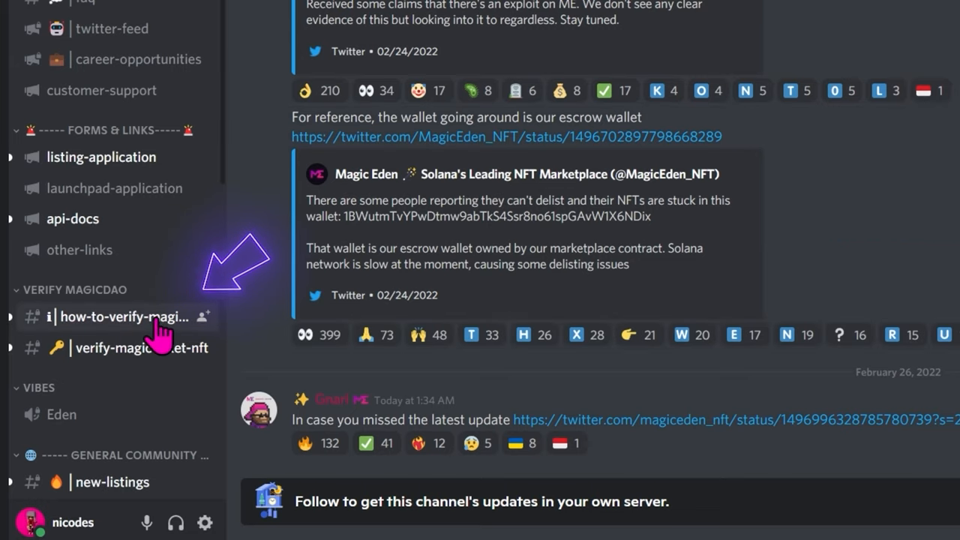
Go to the how-to-verify-magicticket channel under VERIFY MAGICDAO
left_click(120, 317)
type("/")
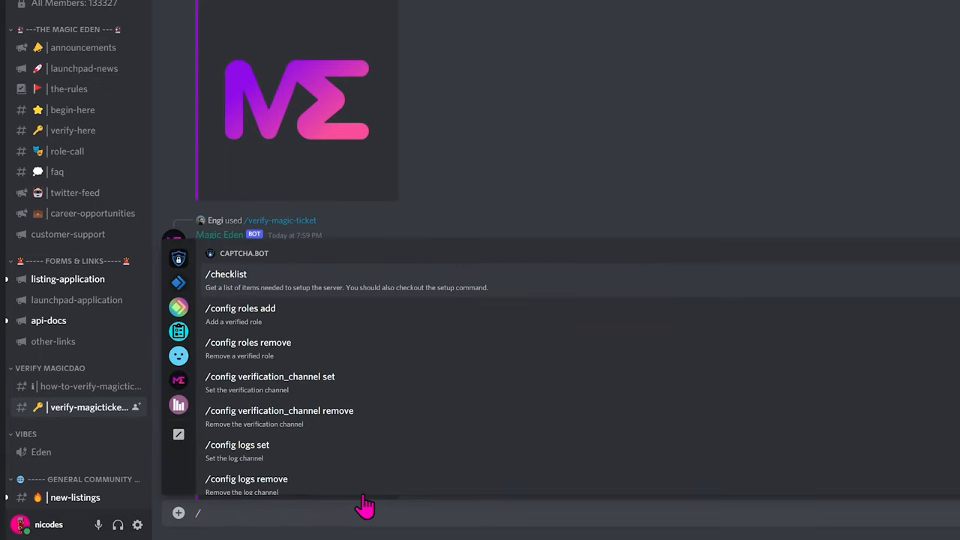
Send the verify-magic-ticket slash command in verify-magicticket-nft to get holder roles
type("verify")
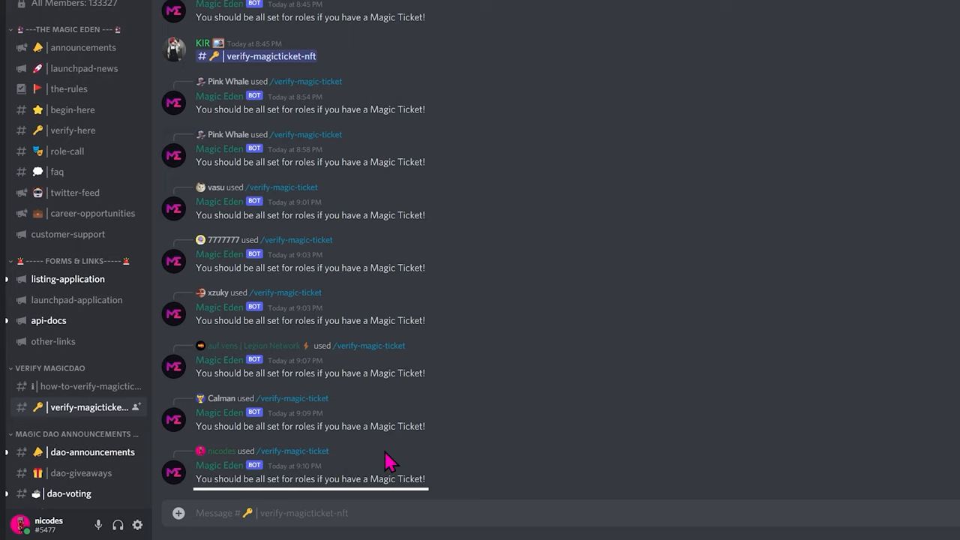
mouse_move(357, 456)
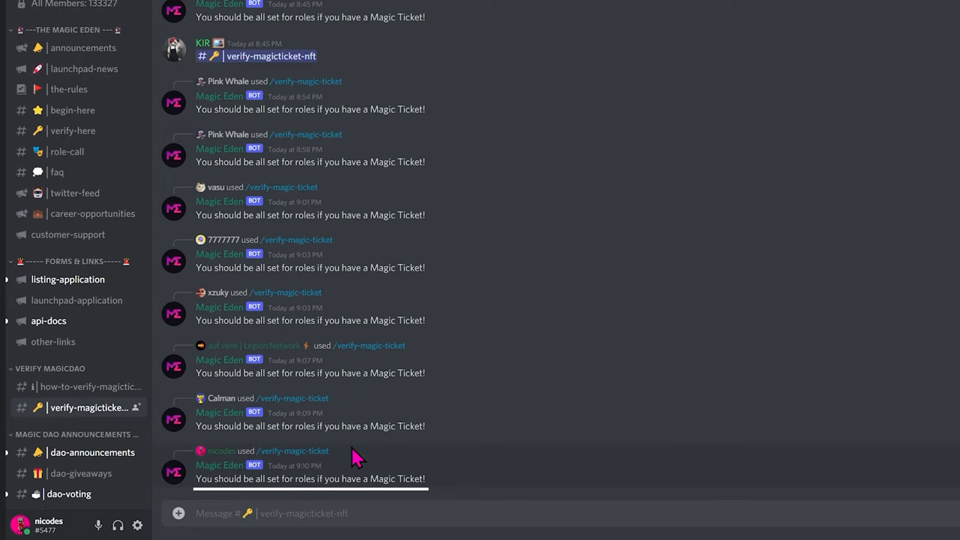
left_click(222, 450)
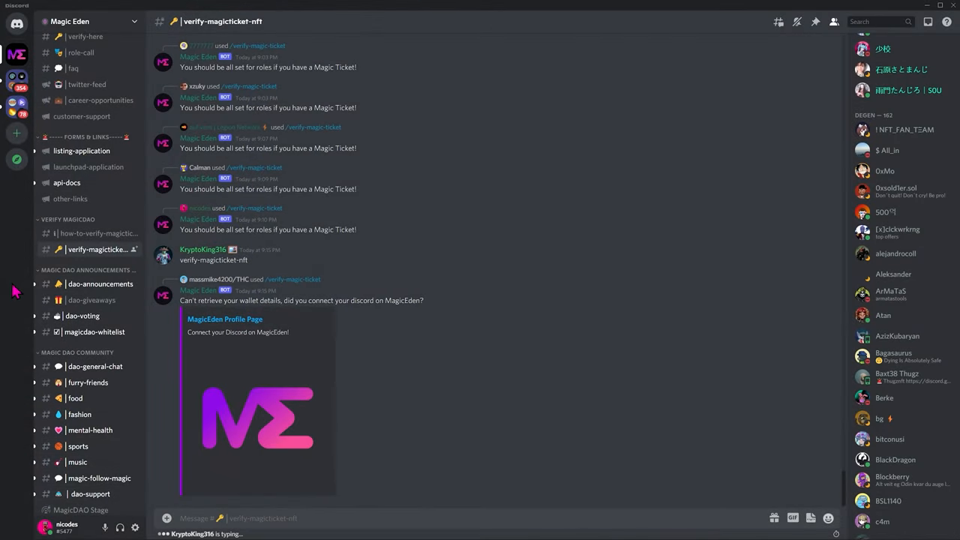
Go to the dao-general-chat channel under MAGIC DAO COMMUNITY and read the conversation
left_click(96, 366)
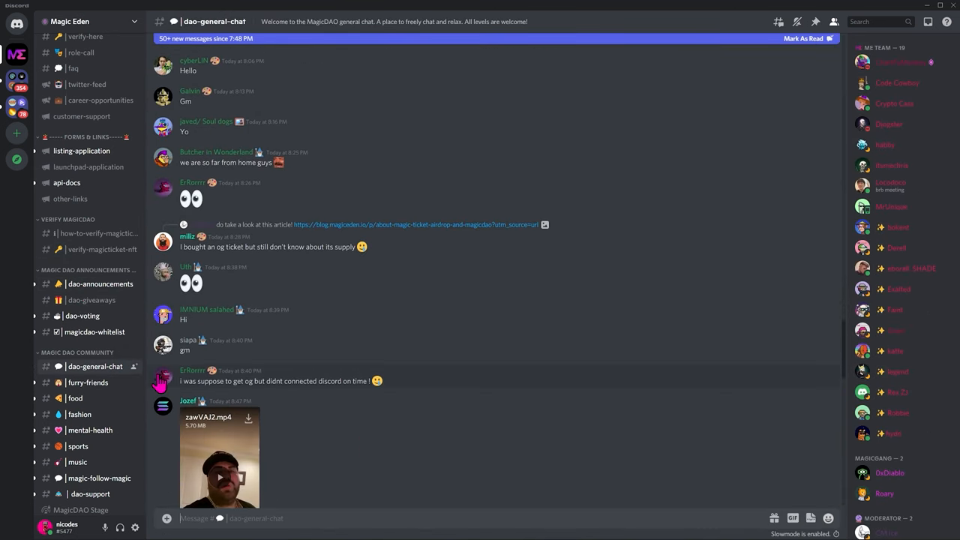
scroll("down", 3)
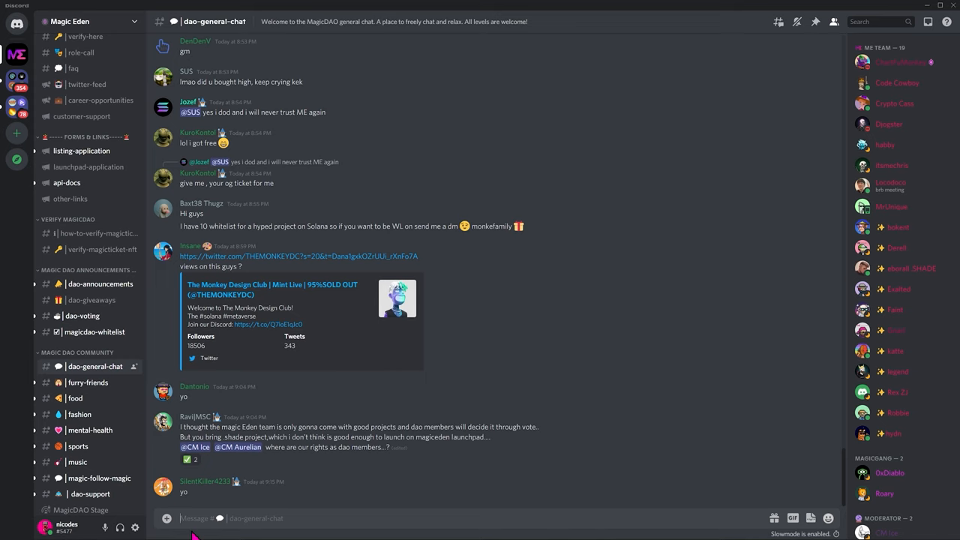